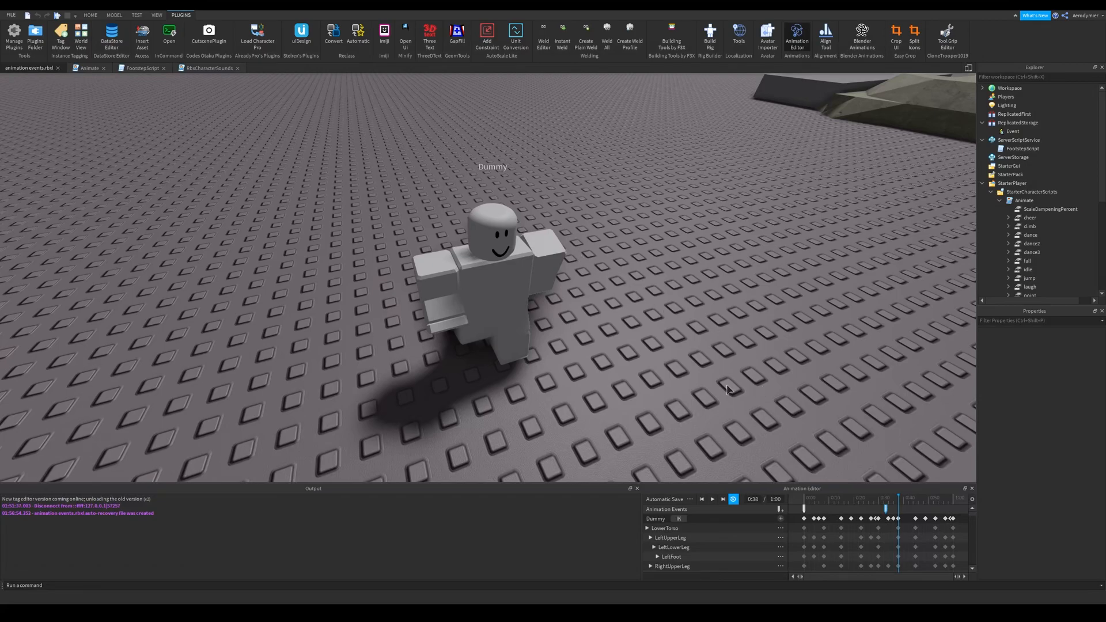
Move the run animation's timeline scrubber from 0:38 back to 0:07
left_click(712, 499)
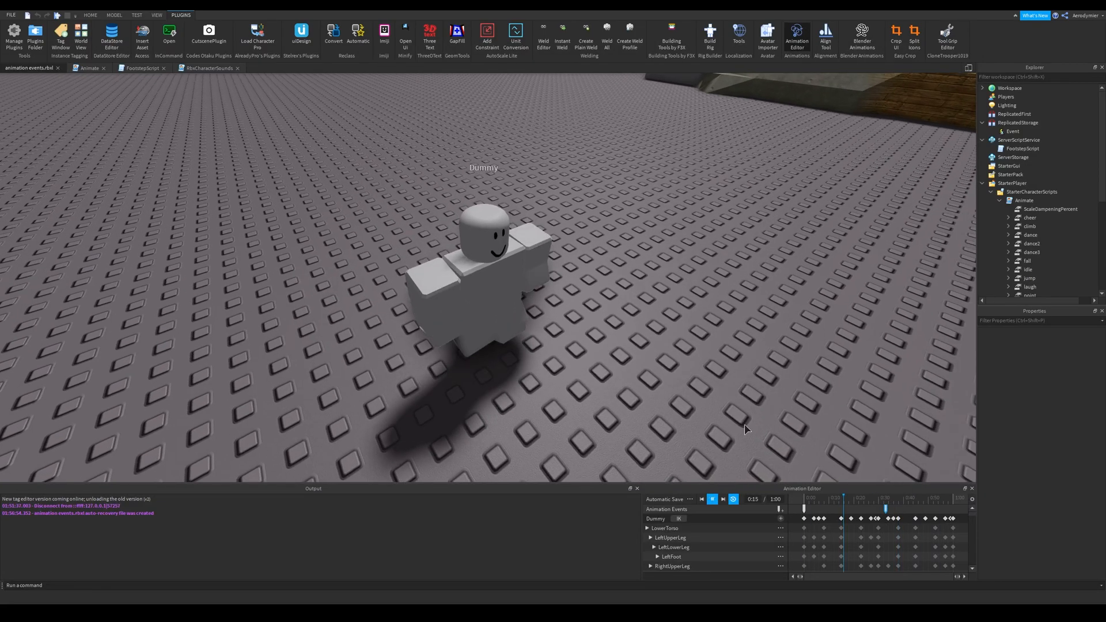
left_click(712, 499)
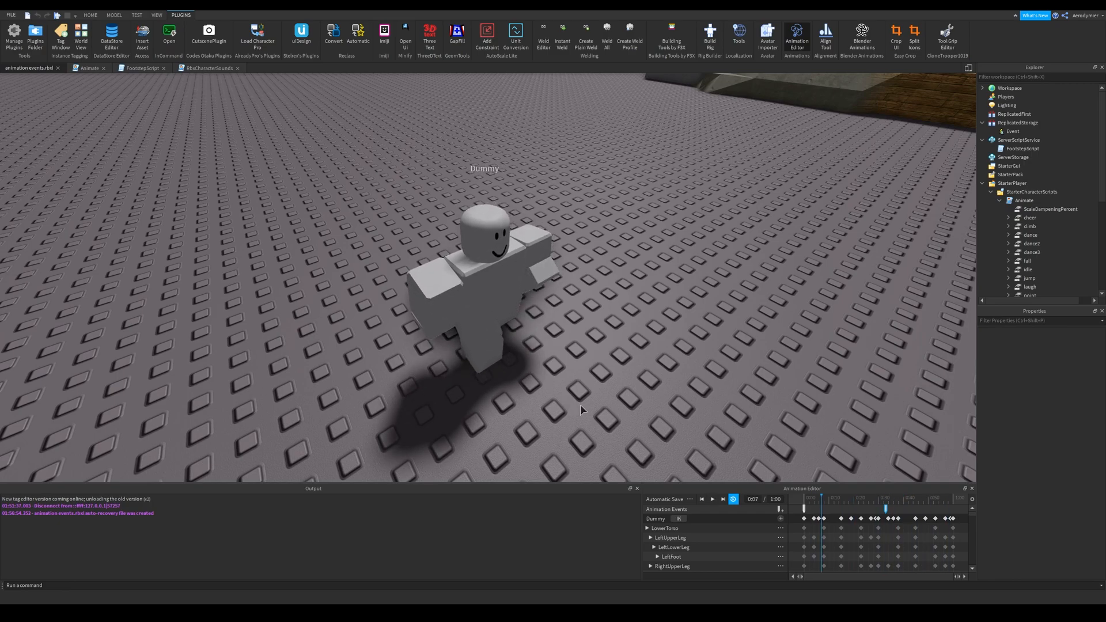
left_click(691, 498)
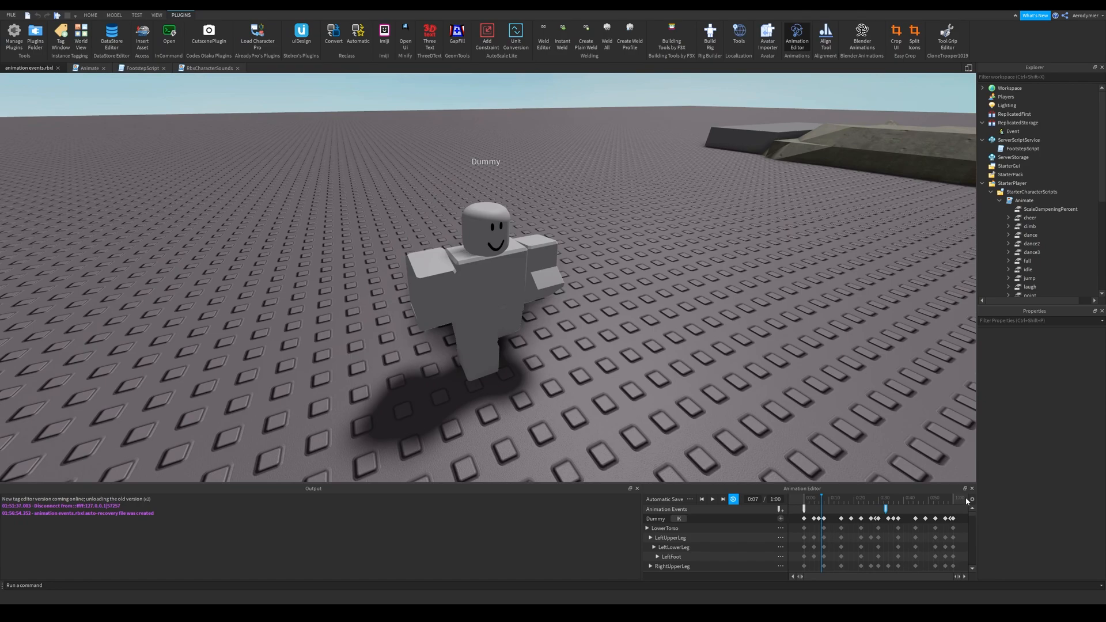
Show animation events and save a new LeftFootstep event at the 0:07 frame
left_click(971, 500)
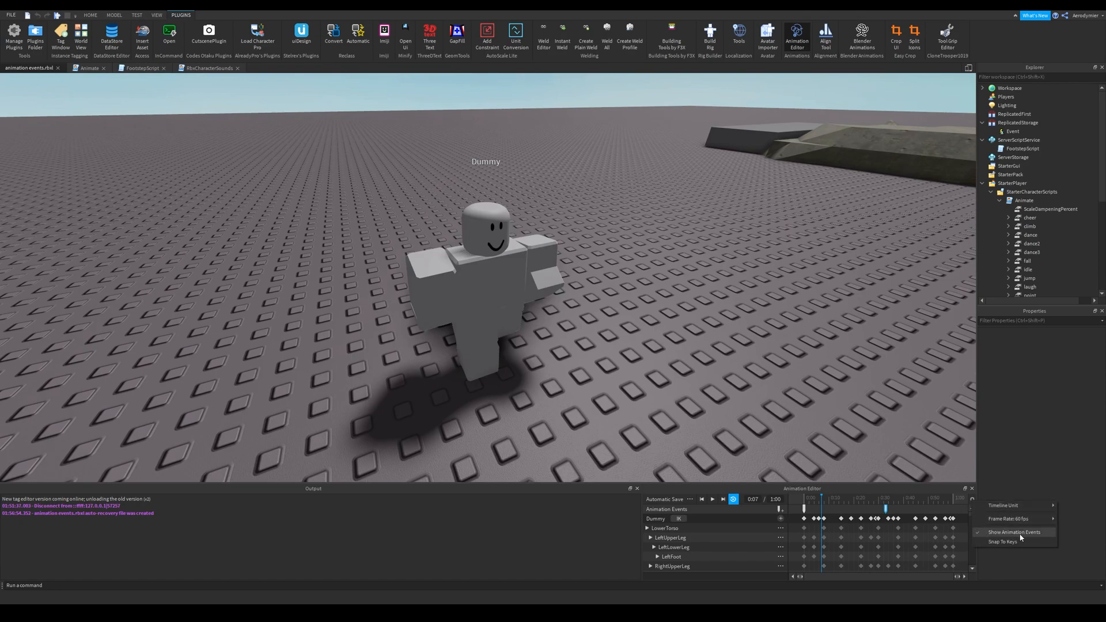
mouse_move(1016, 532)
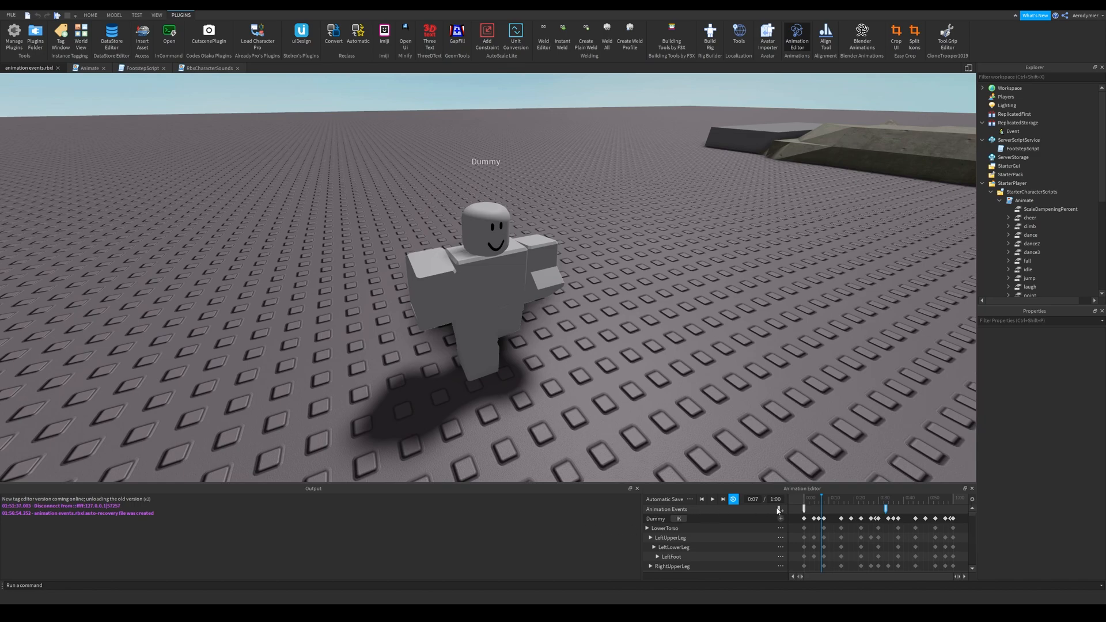
left_click(780, 509)
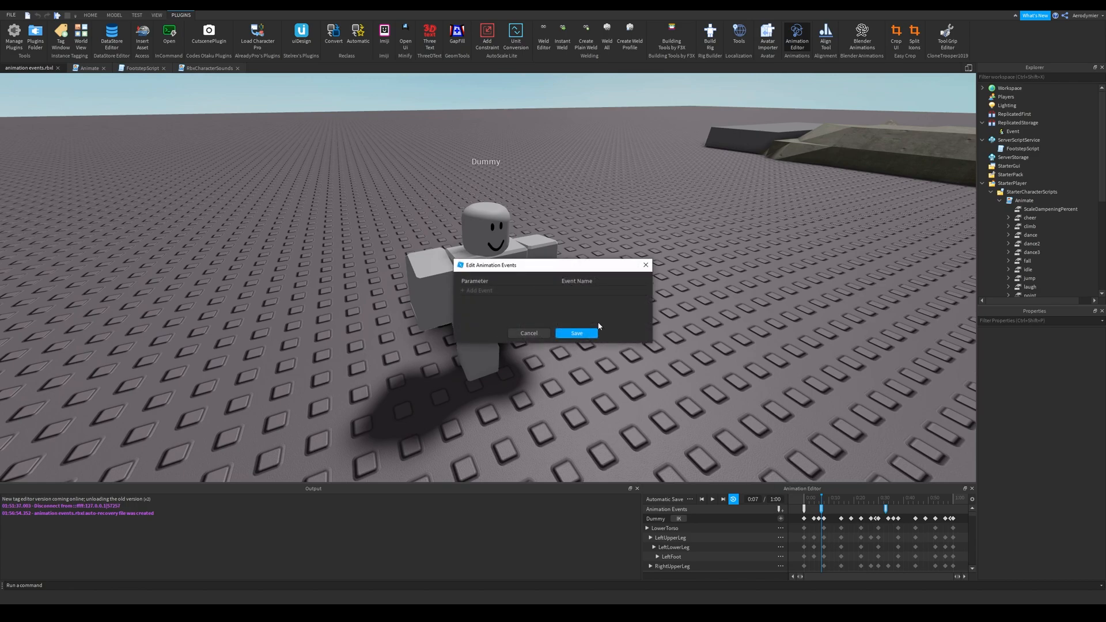
left_click(478, 290)
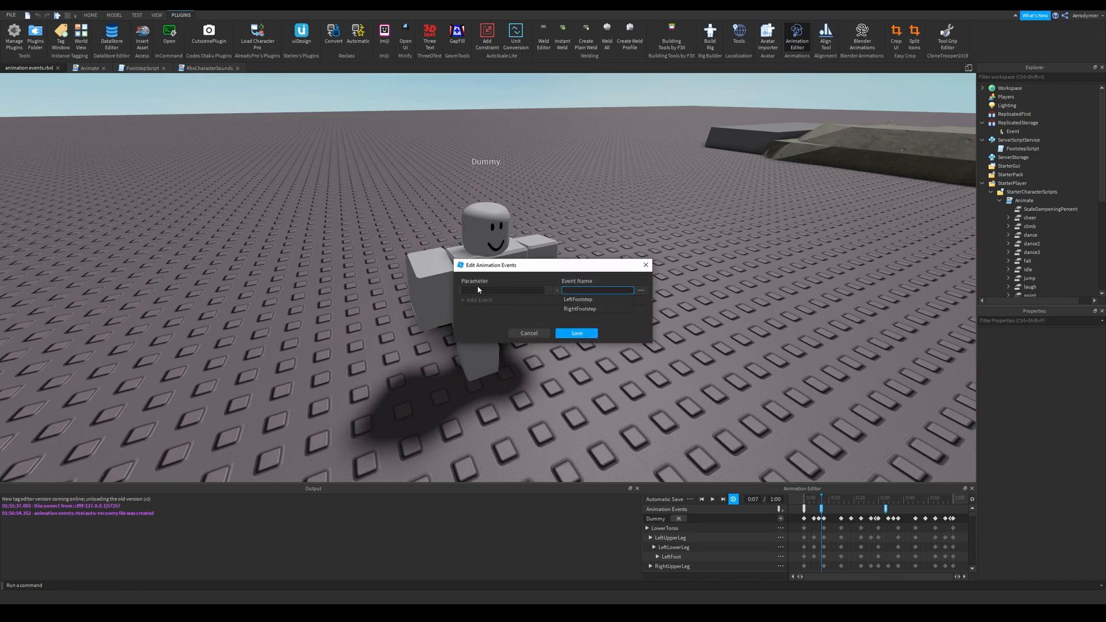
left_click(578, 299)
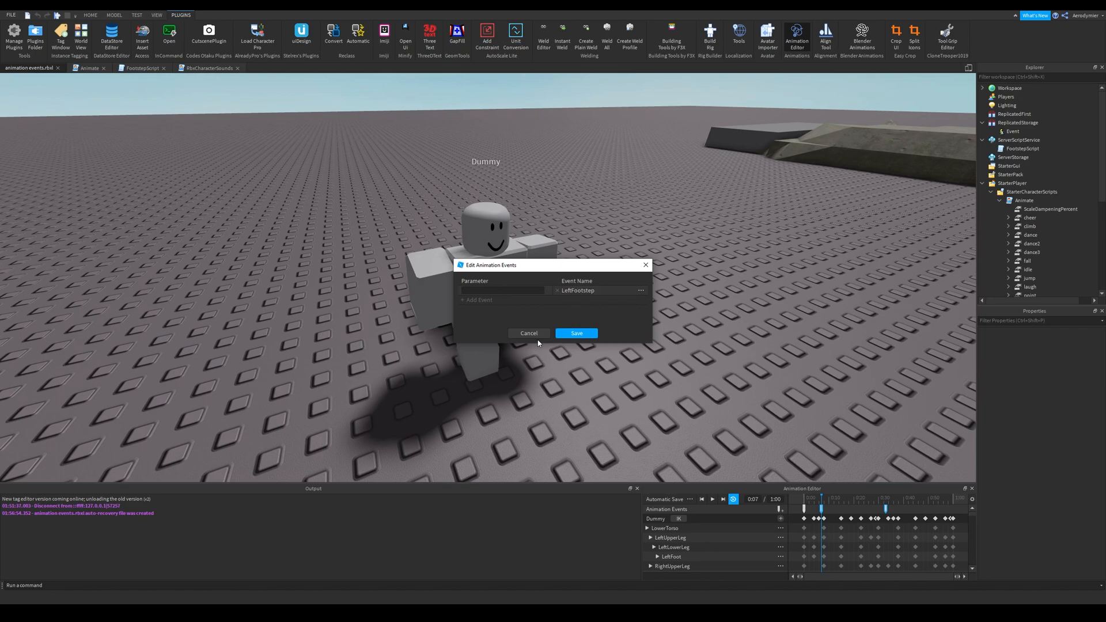
left_click(575, 333)
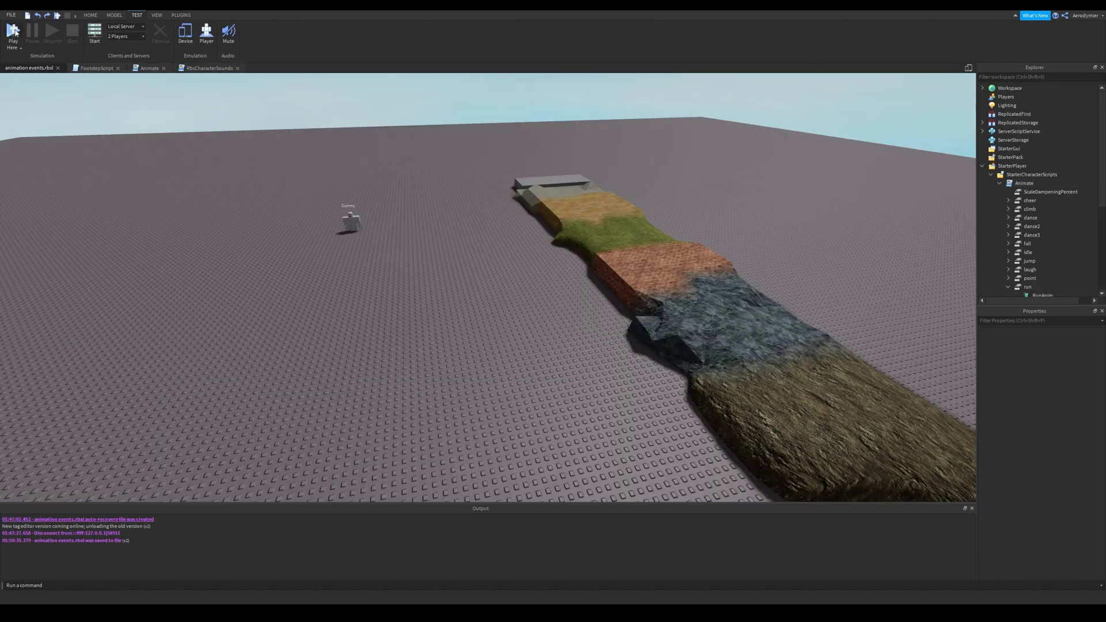
Playtest as the character, stop, and open the Animate LocalScript from Explorer
left_click(12, 32)
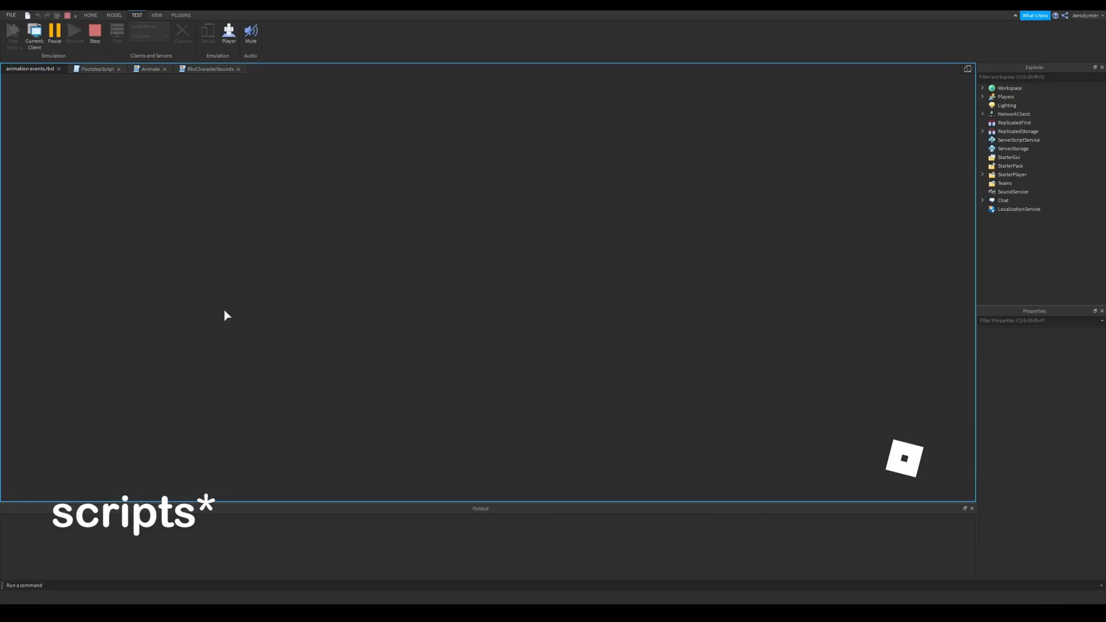
left_click(12, 29)
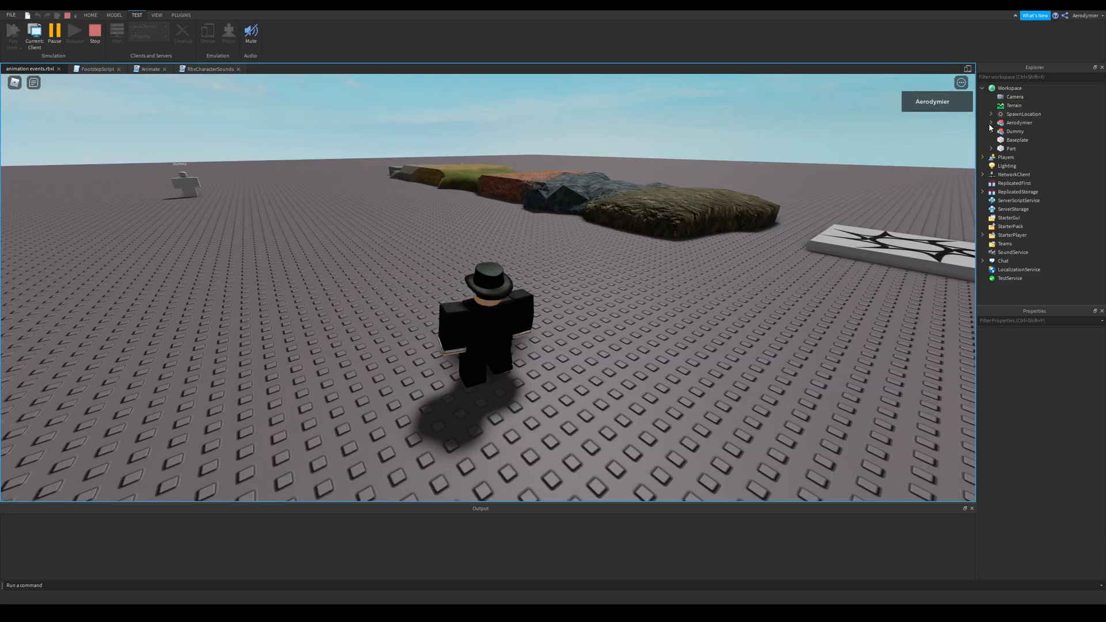
right_click(1019, 123)
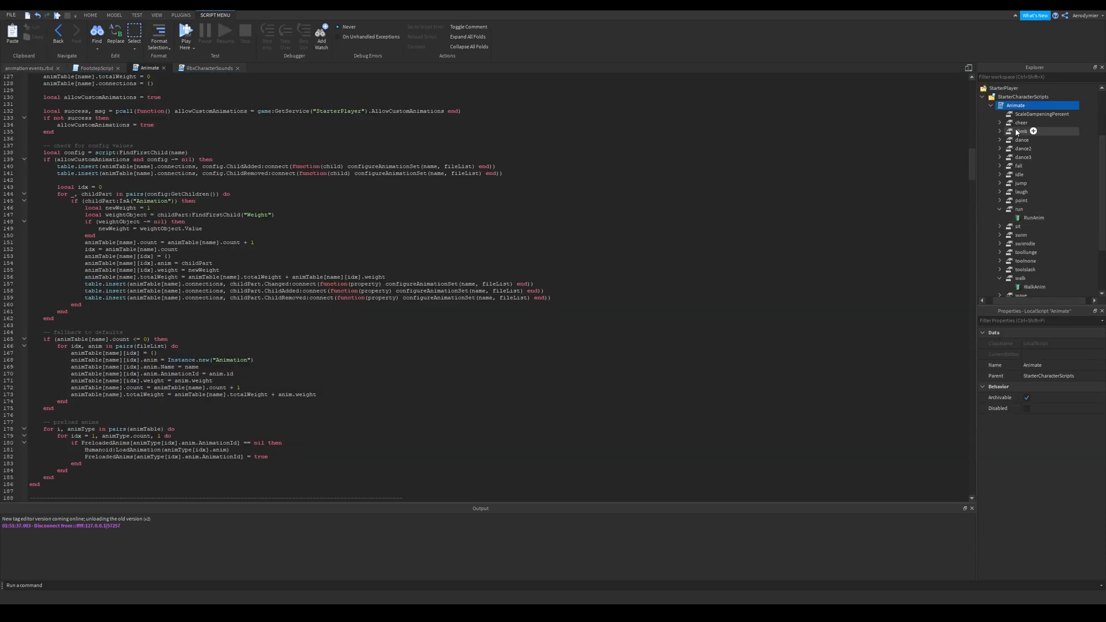
Inspect the RunAnim and walk animation properties under the Animate script
left_click(1028, 191)
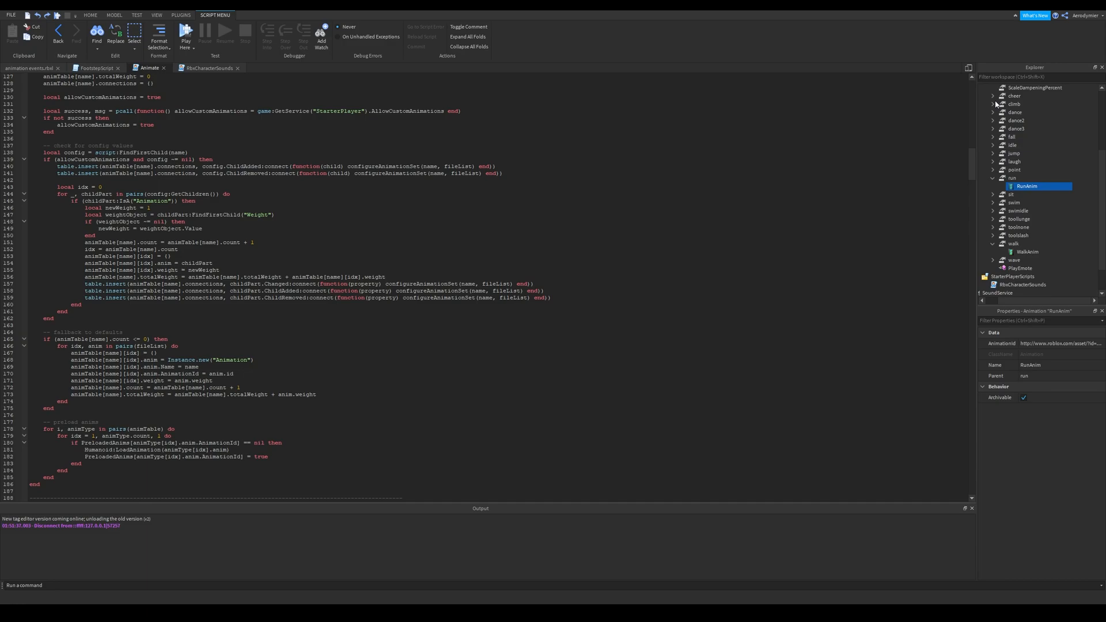
left_click(992, 104)
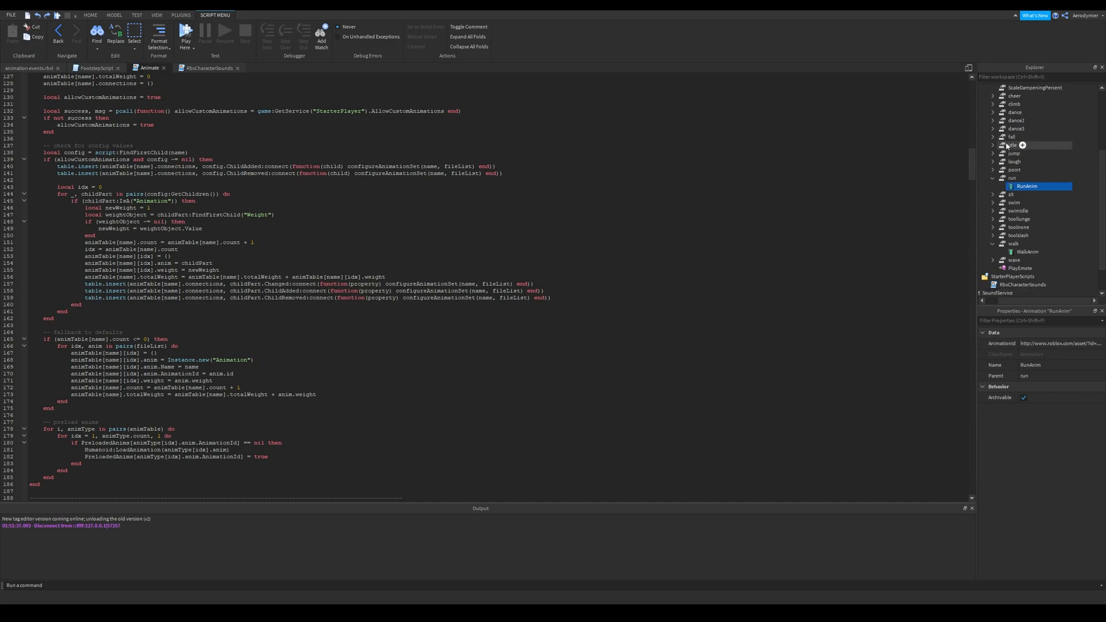
scroll("down", 3)
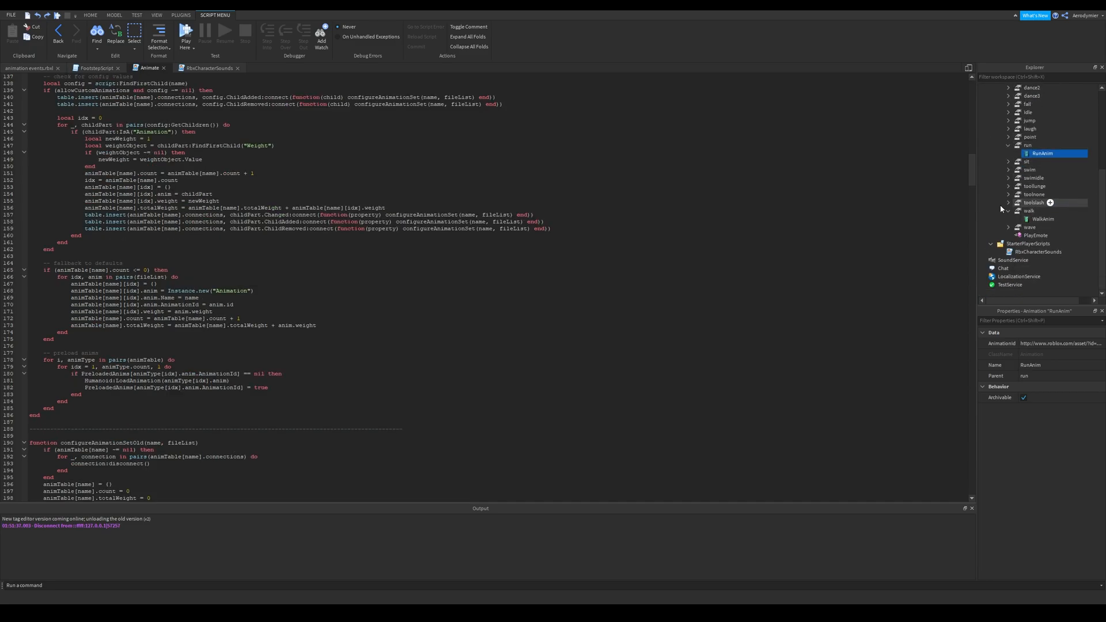
Select SoundService and enable RespectFilteringEnabled in Properties
left_click(1015, 260)
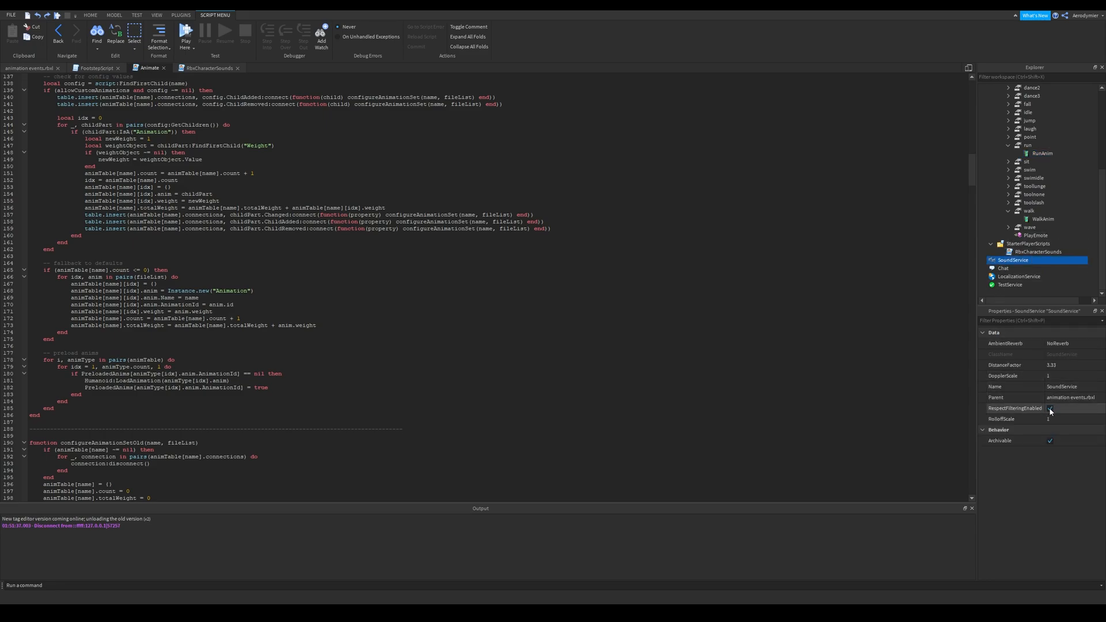
left_click(1050, 408)
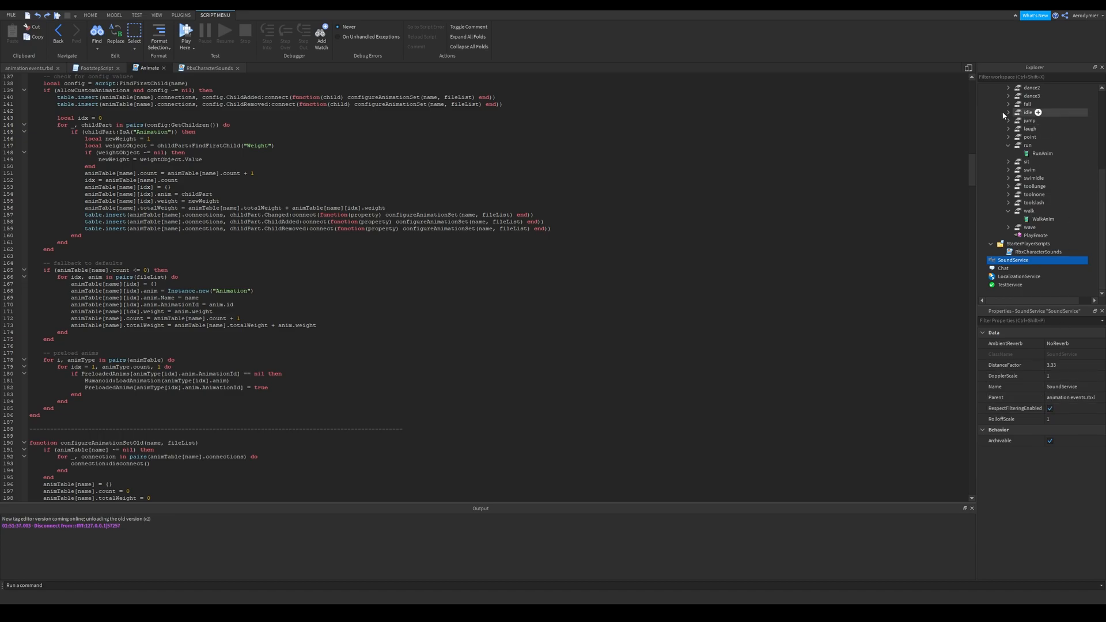
left_click(1016, 408)
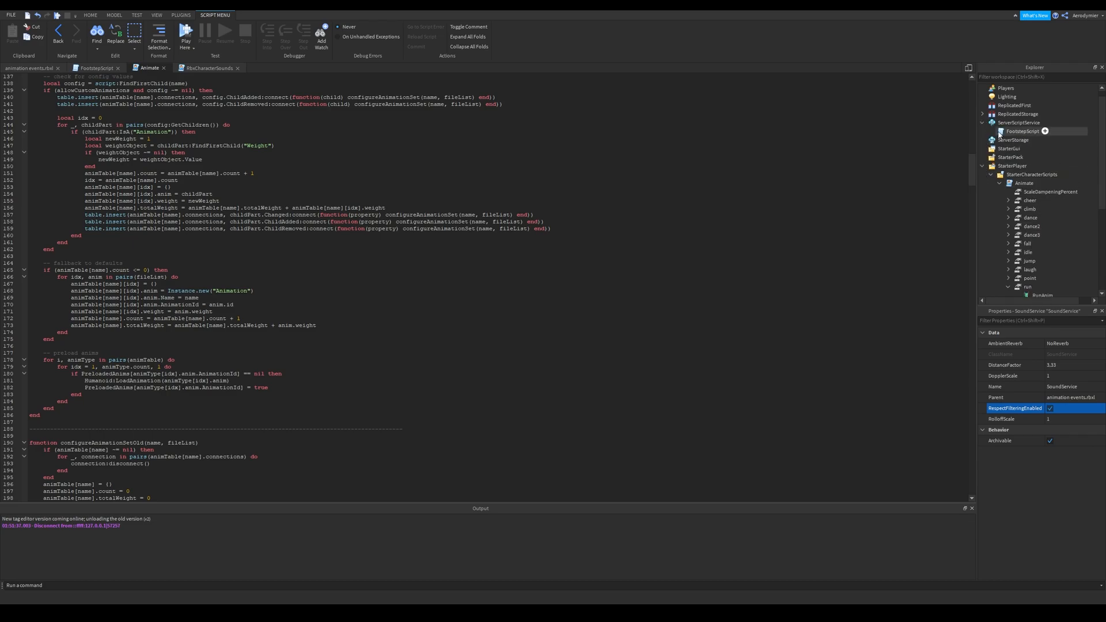
Open FootstepScript and review its per-material soundIds table and preloading code
left_click(96, 68)
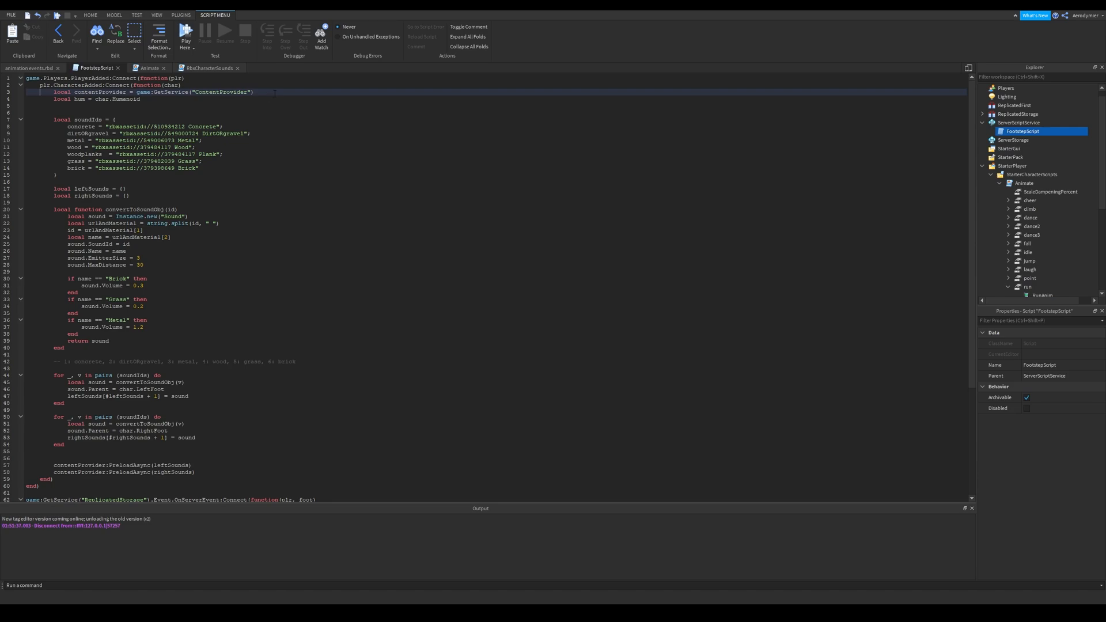
scroll("down", 3)
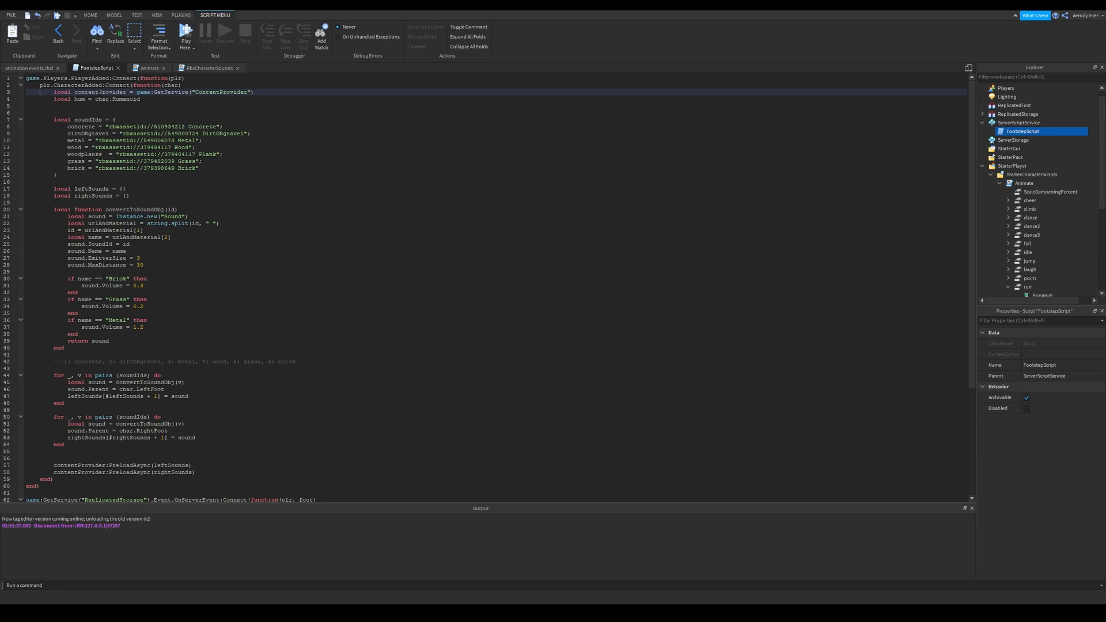
scroll("down", 3)
type("-- value = assetid (space here) material name (capitalization counts for this script)")
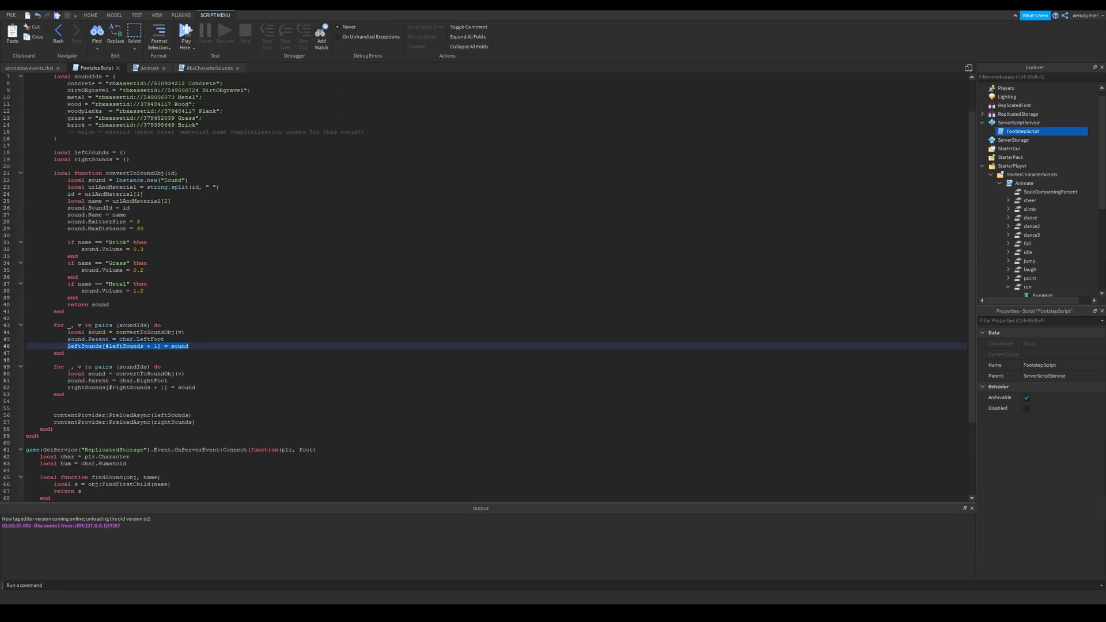
Highlight FootstepScript's right-foot sound loop, then move to the server event handler code
scroll("down", 3)
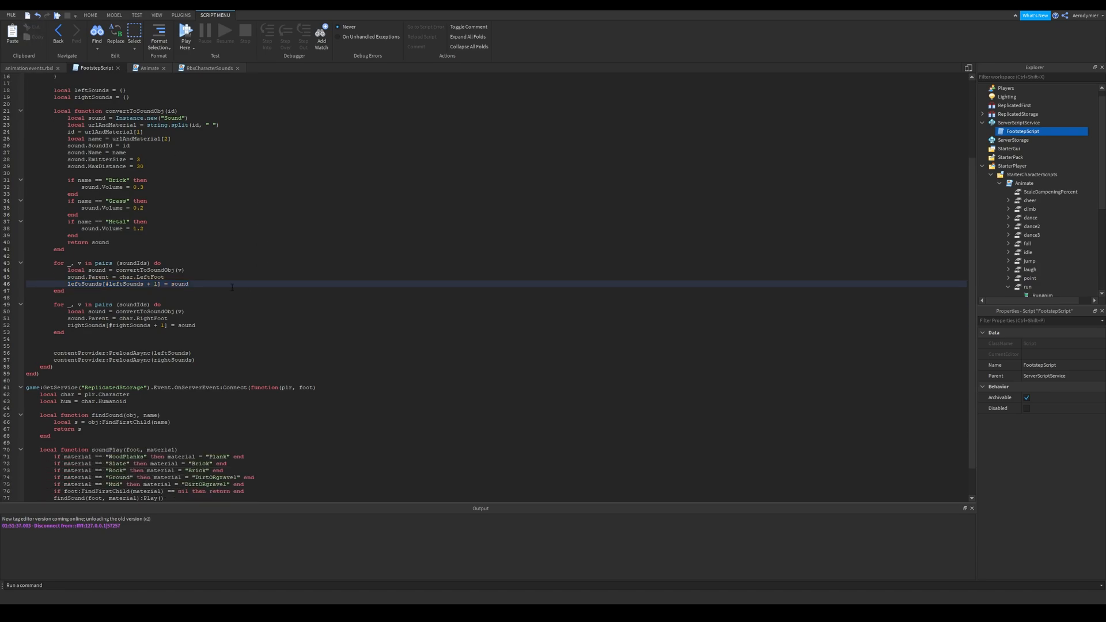
left_click_drag(56, 304, 198, 332)
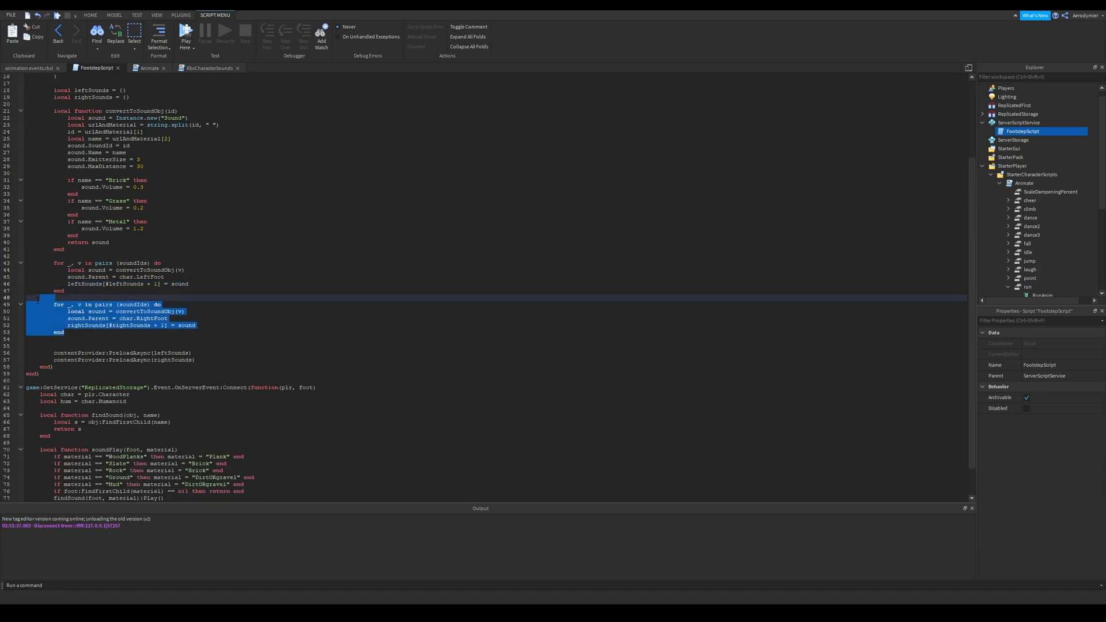
scroll("down", 3)
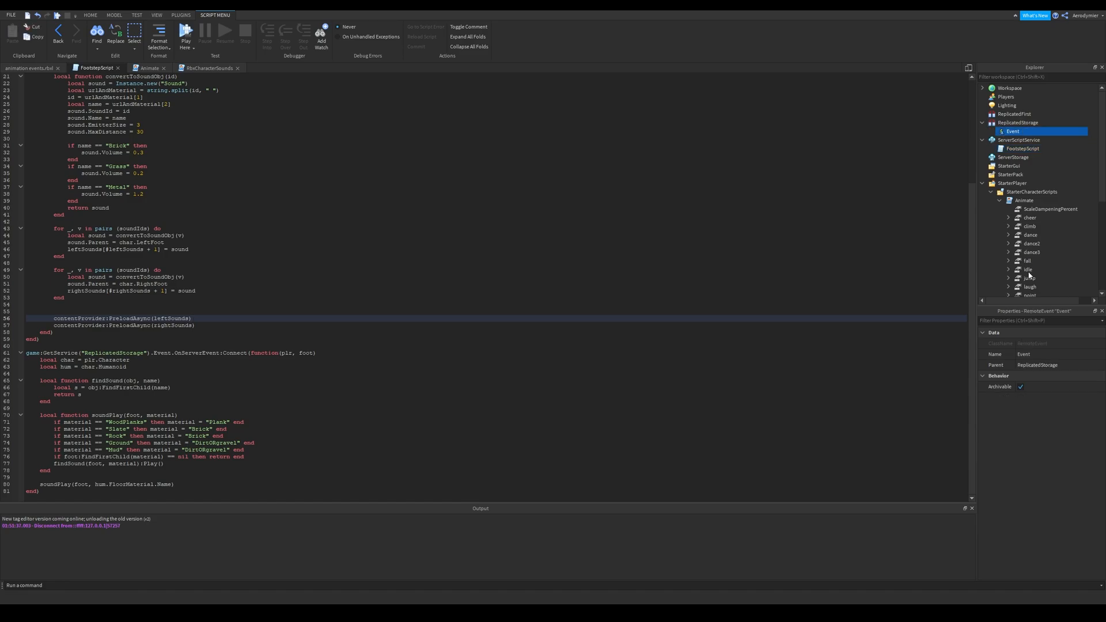
mouse_move(1071, 314)
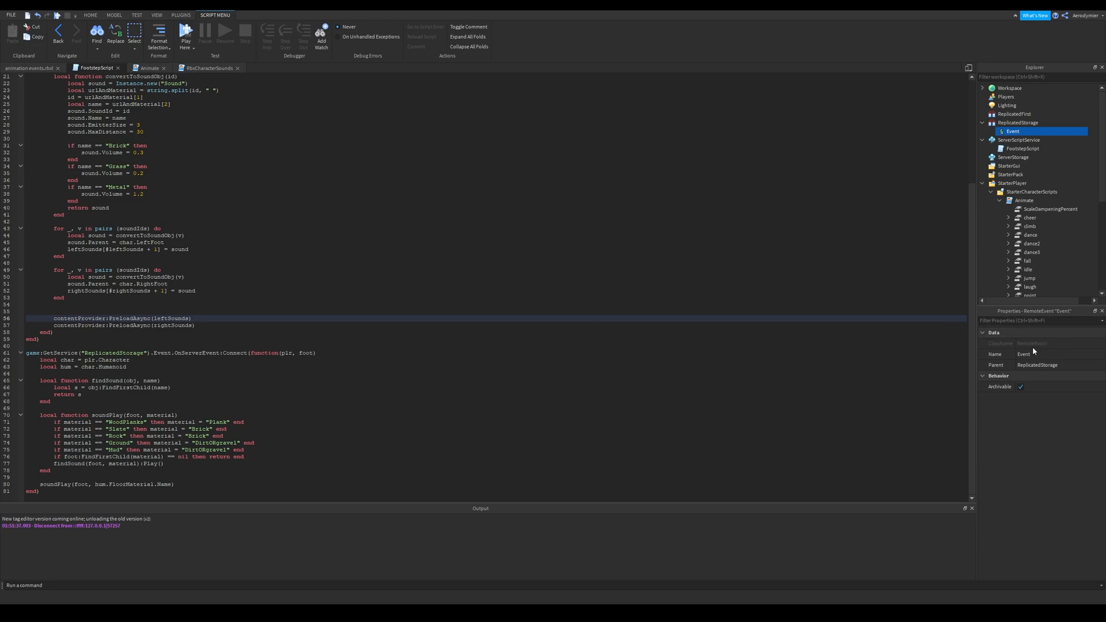
left_click(129, 359)
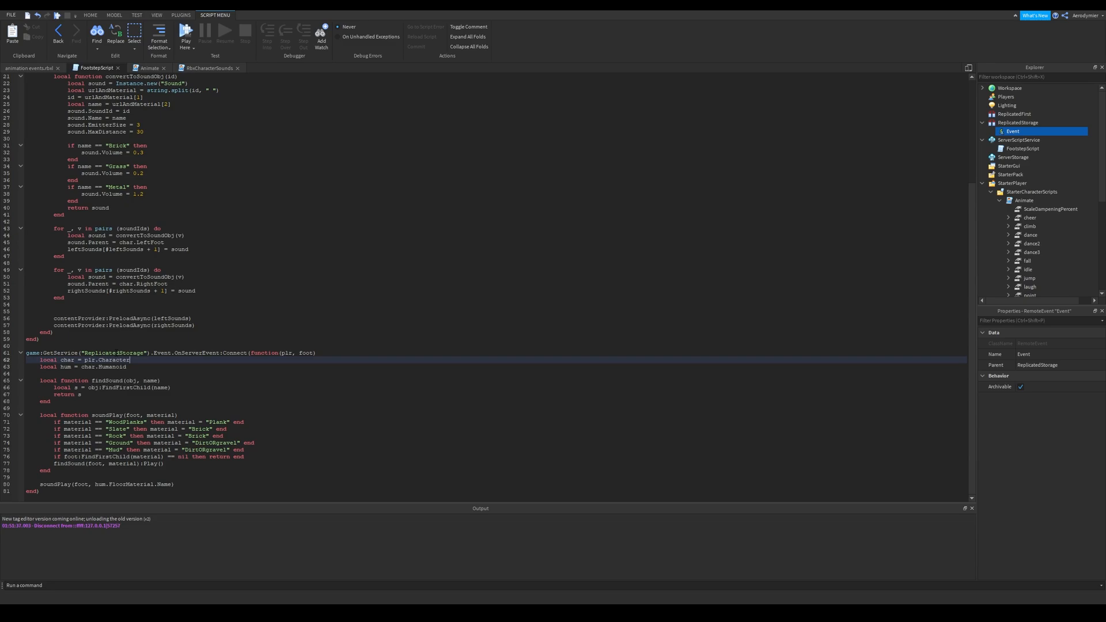
Select the character reference in the OnServerEvent handler, then view RbxCharacterSounds
double_click(47, 360)
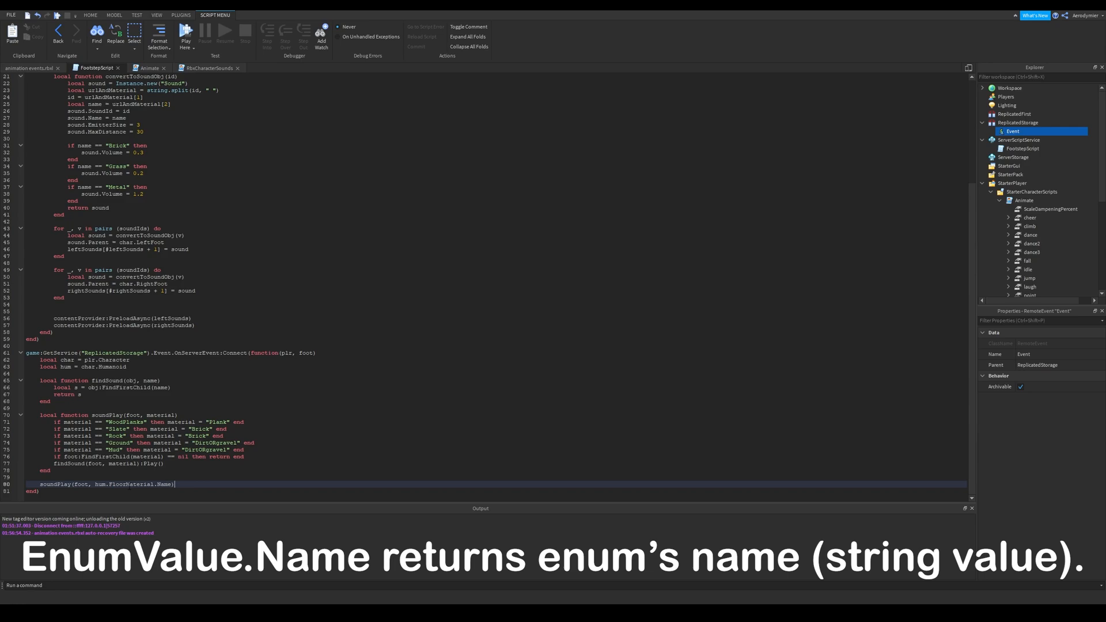
left_click(204, 66)
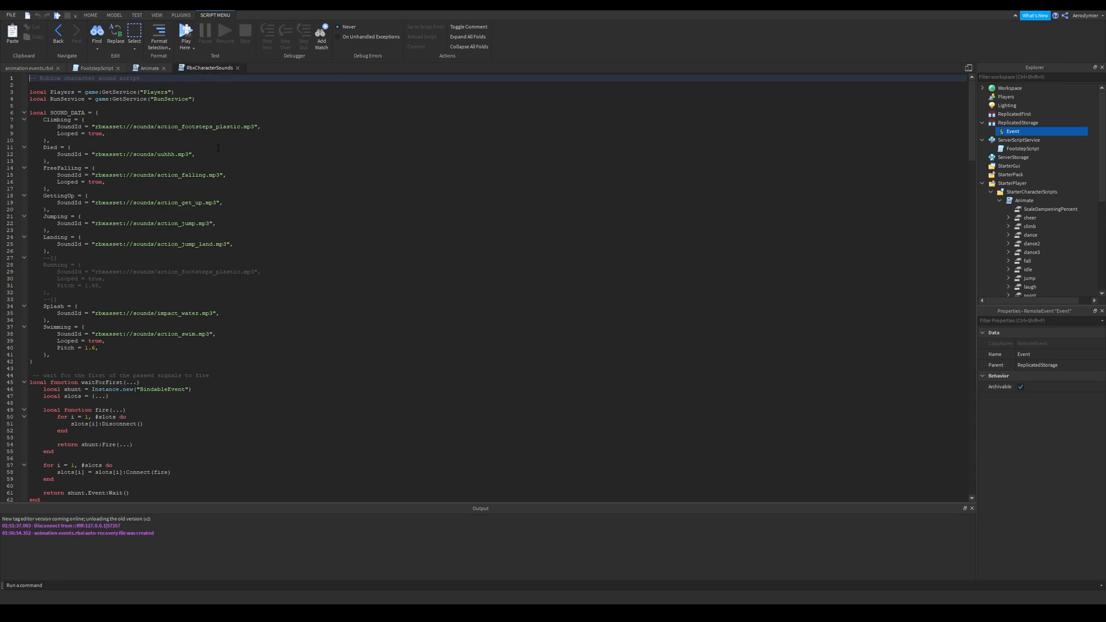
Scroll Animate past the rightFoot/leftFoot variables and select the LeftFootstep marker connection
scroll("down", 3)
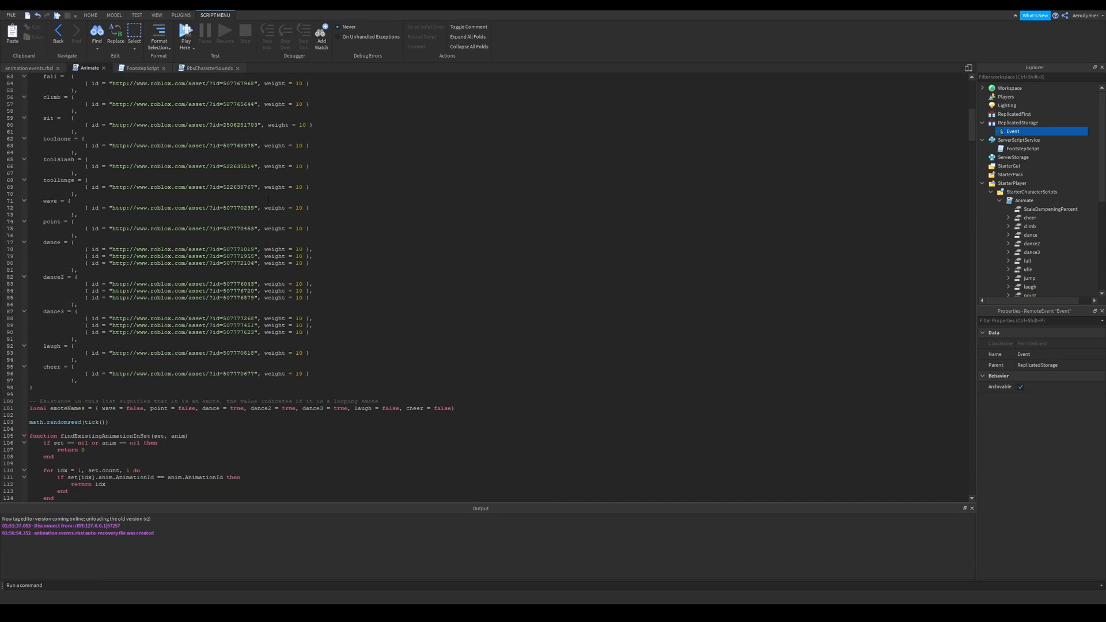
scroll("up", 3)
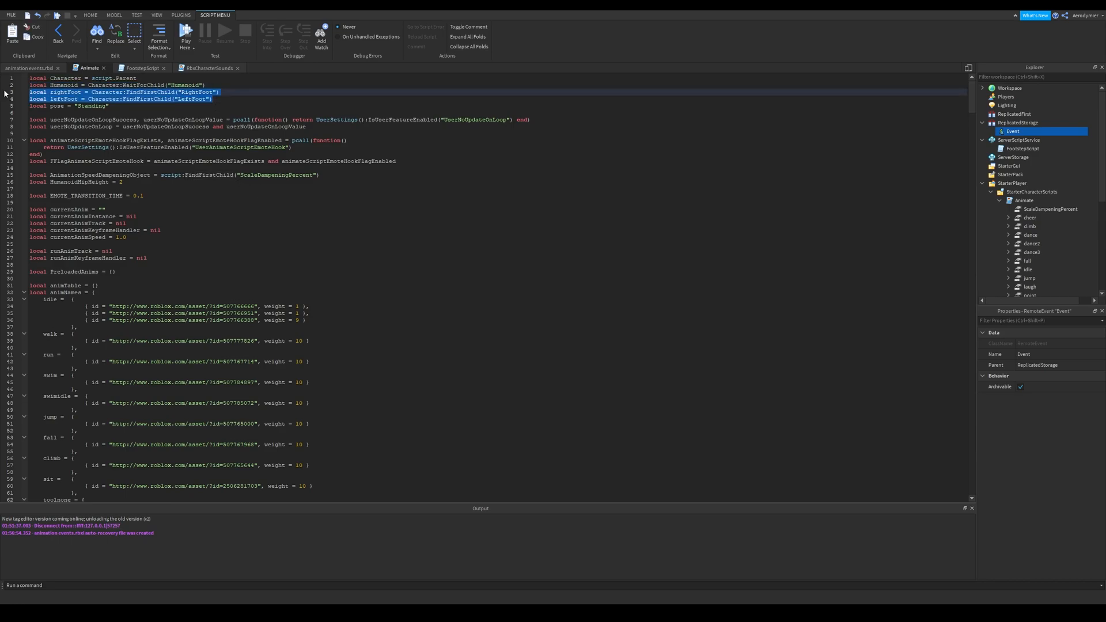
scroll("down", 3)
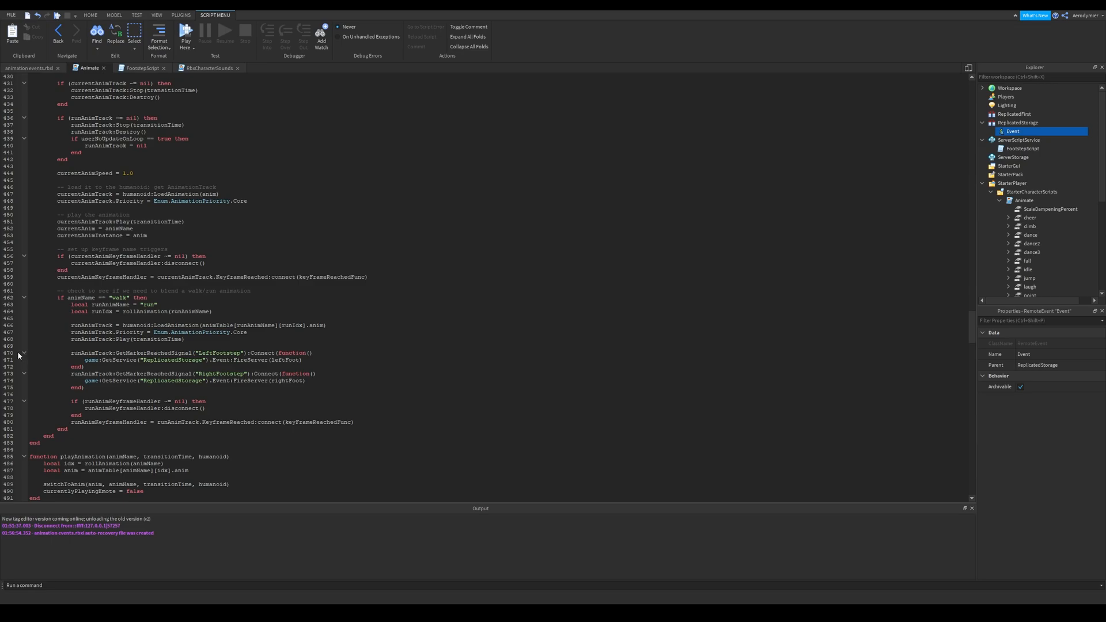
double_click(87, 352)
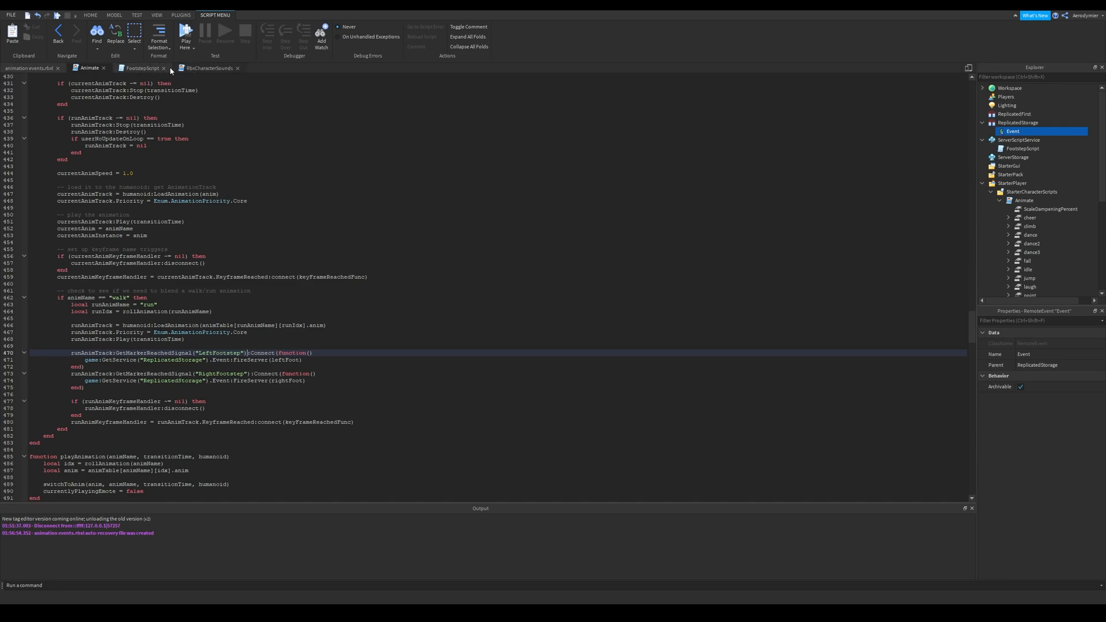
In Animate, type a Roblox-animations comment and runAnimTrack:GetMarkerReachedSignal("FootStep"):Connect(function()
left_click(141, 68)
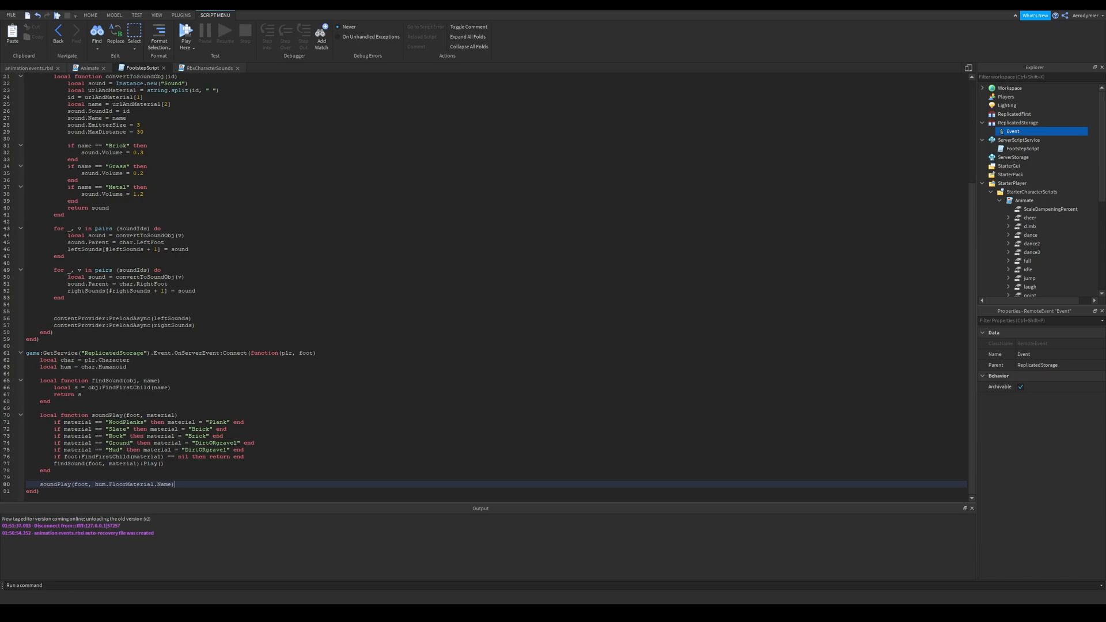
left_click(88, 68)
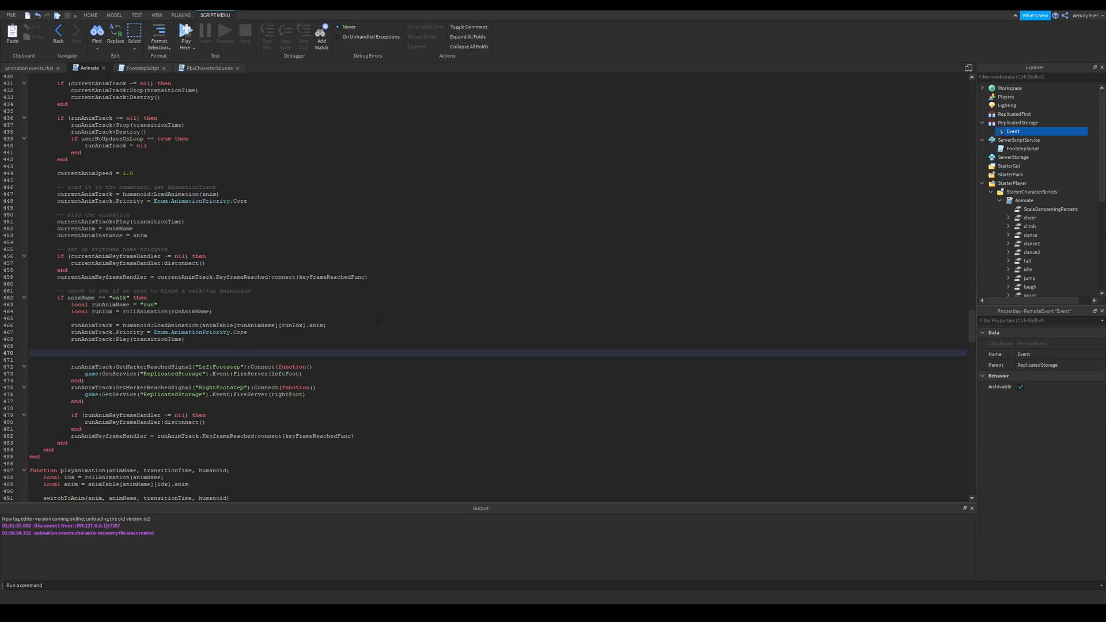
type("-- if you")
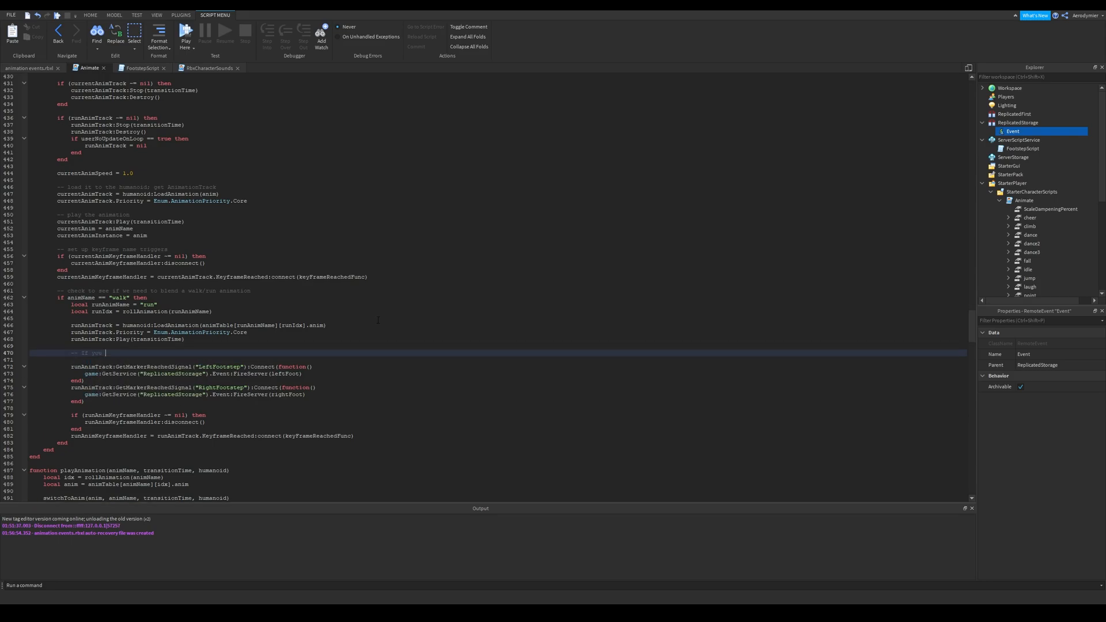
type("are using Roblox's animations,")
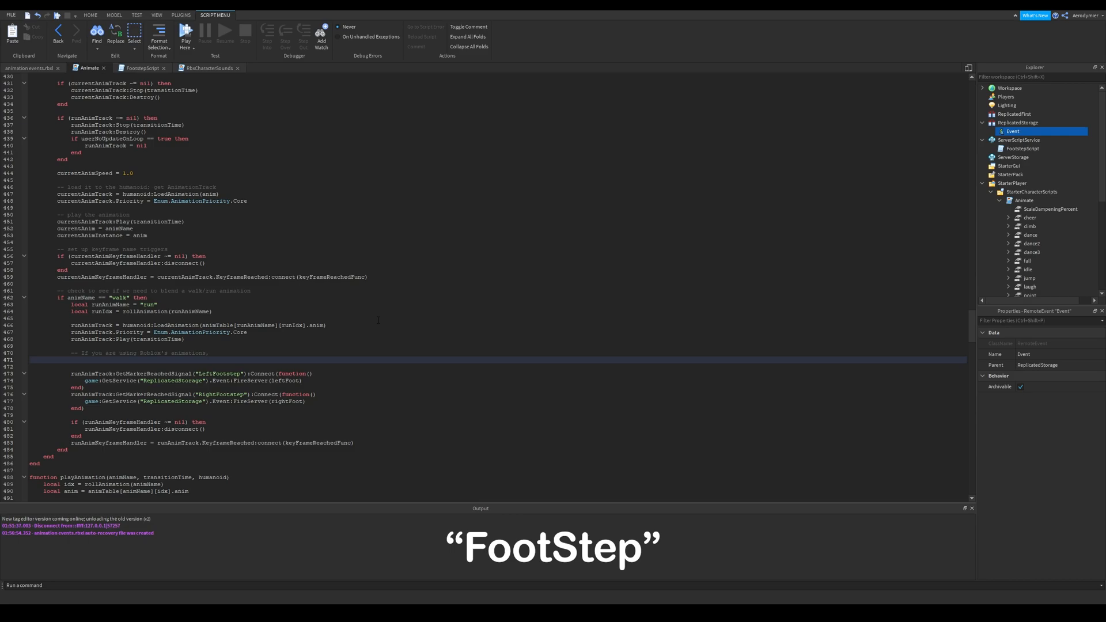
type("runAnimTrack:GetMarkerReachedSignal(\"FootStep\"):Connect(function)")
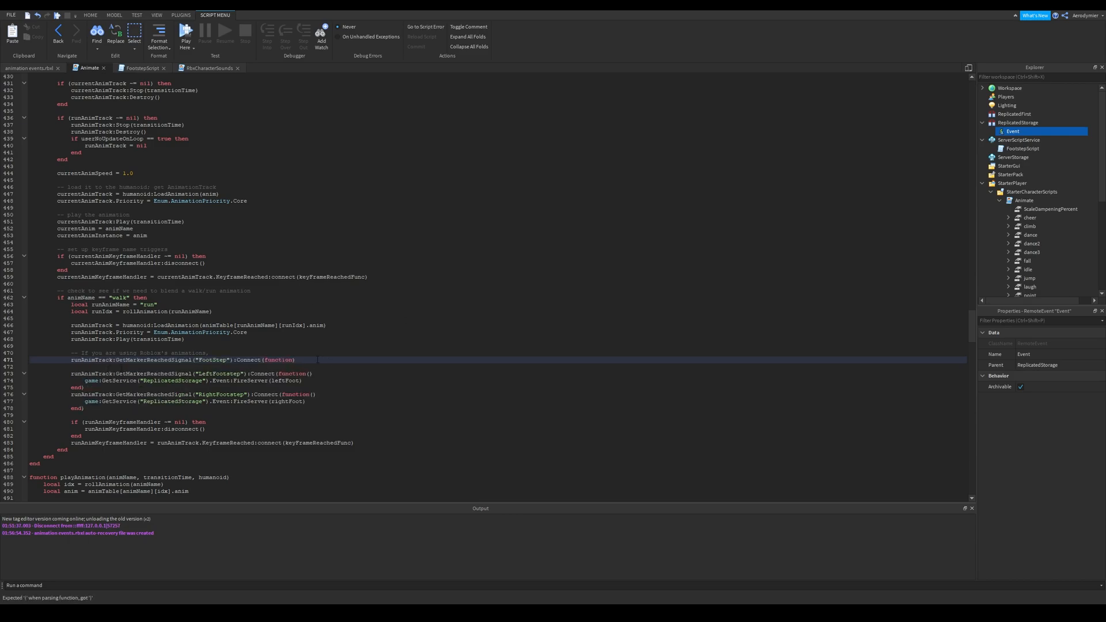
type("()")
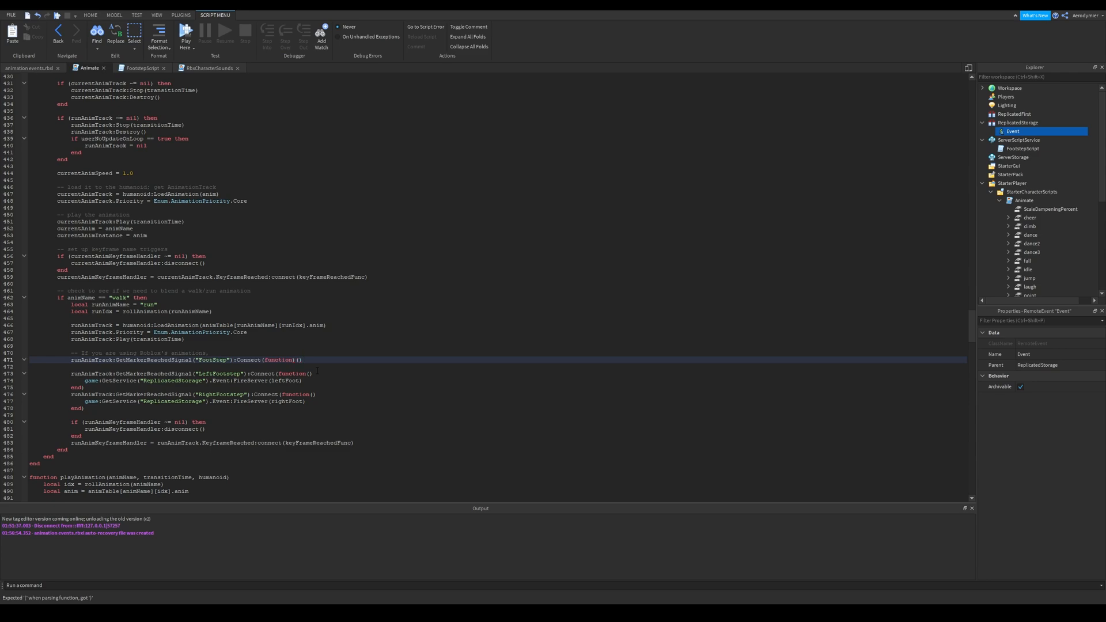